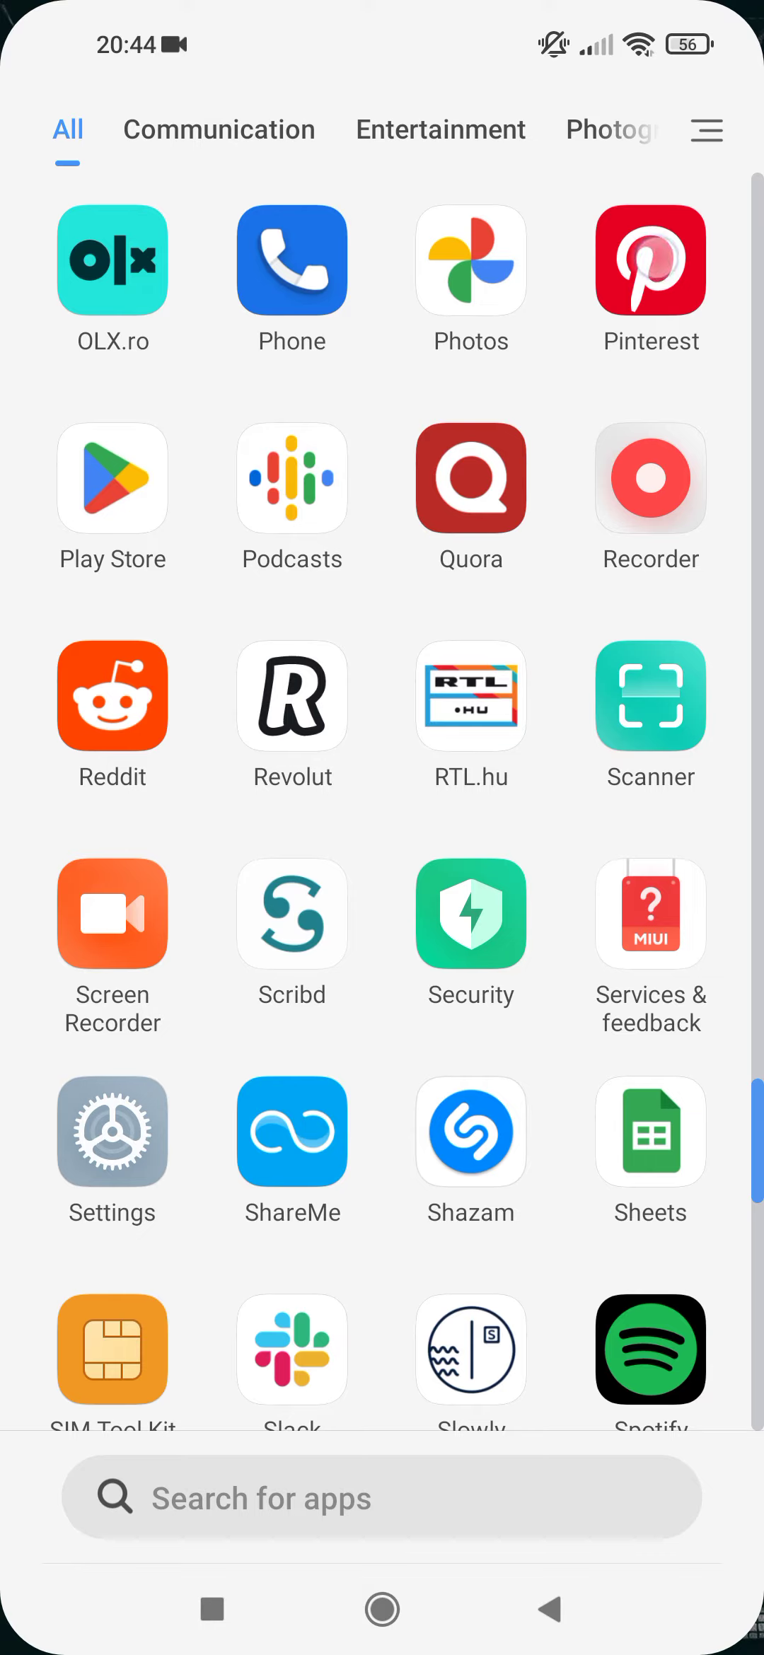
- Launch Pinterest from the app drawer to reach the Browse feed
click(650, 260)
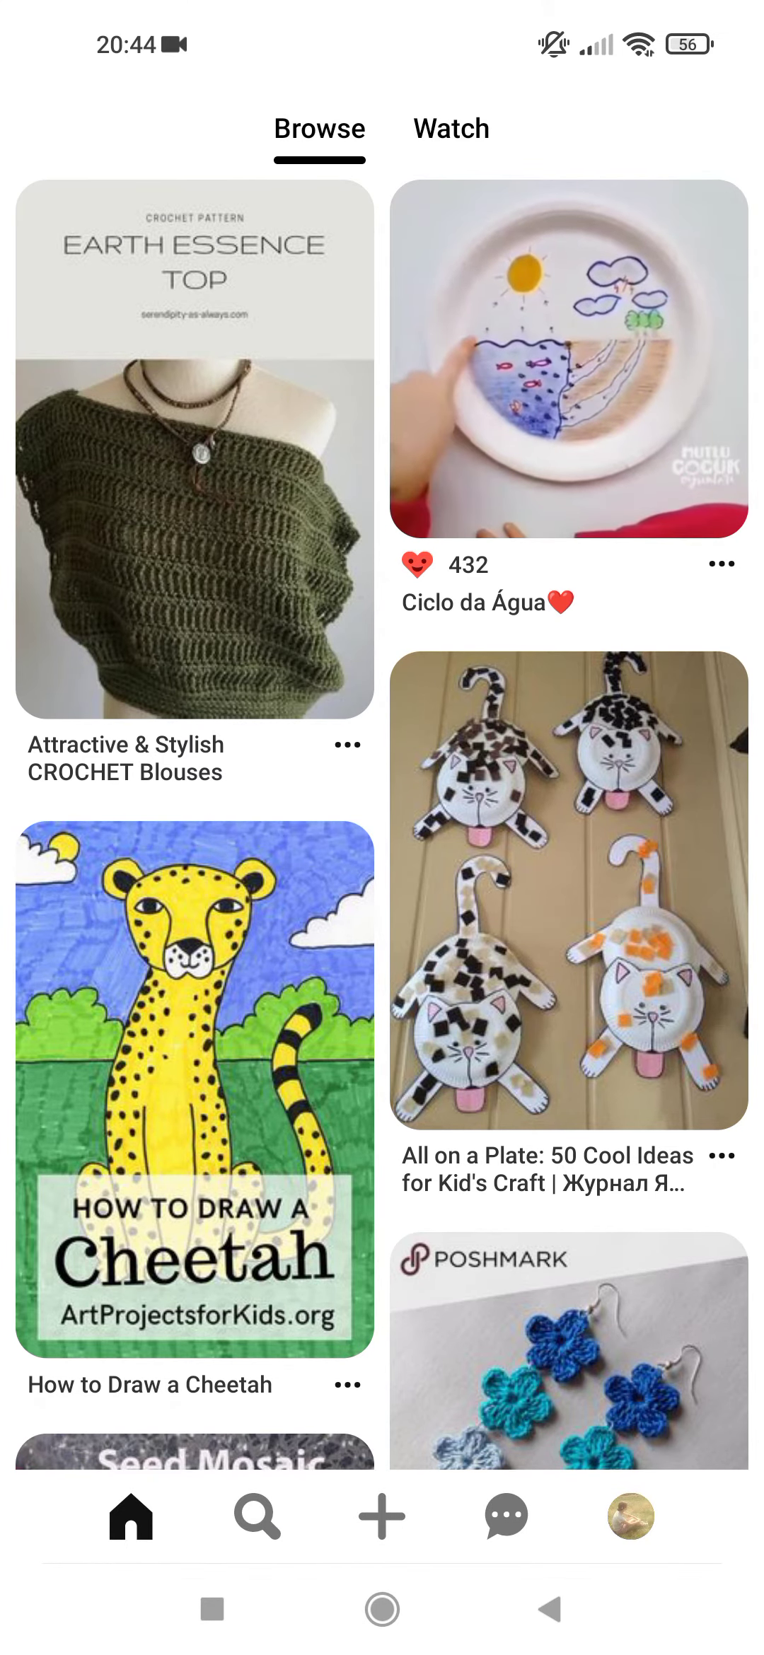
- Start the :D board's first to-do note and focus its title field
click(631, 1516)
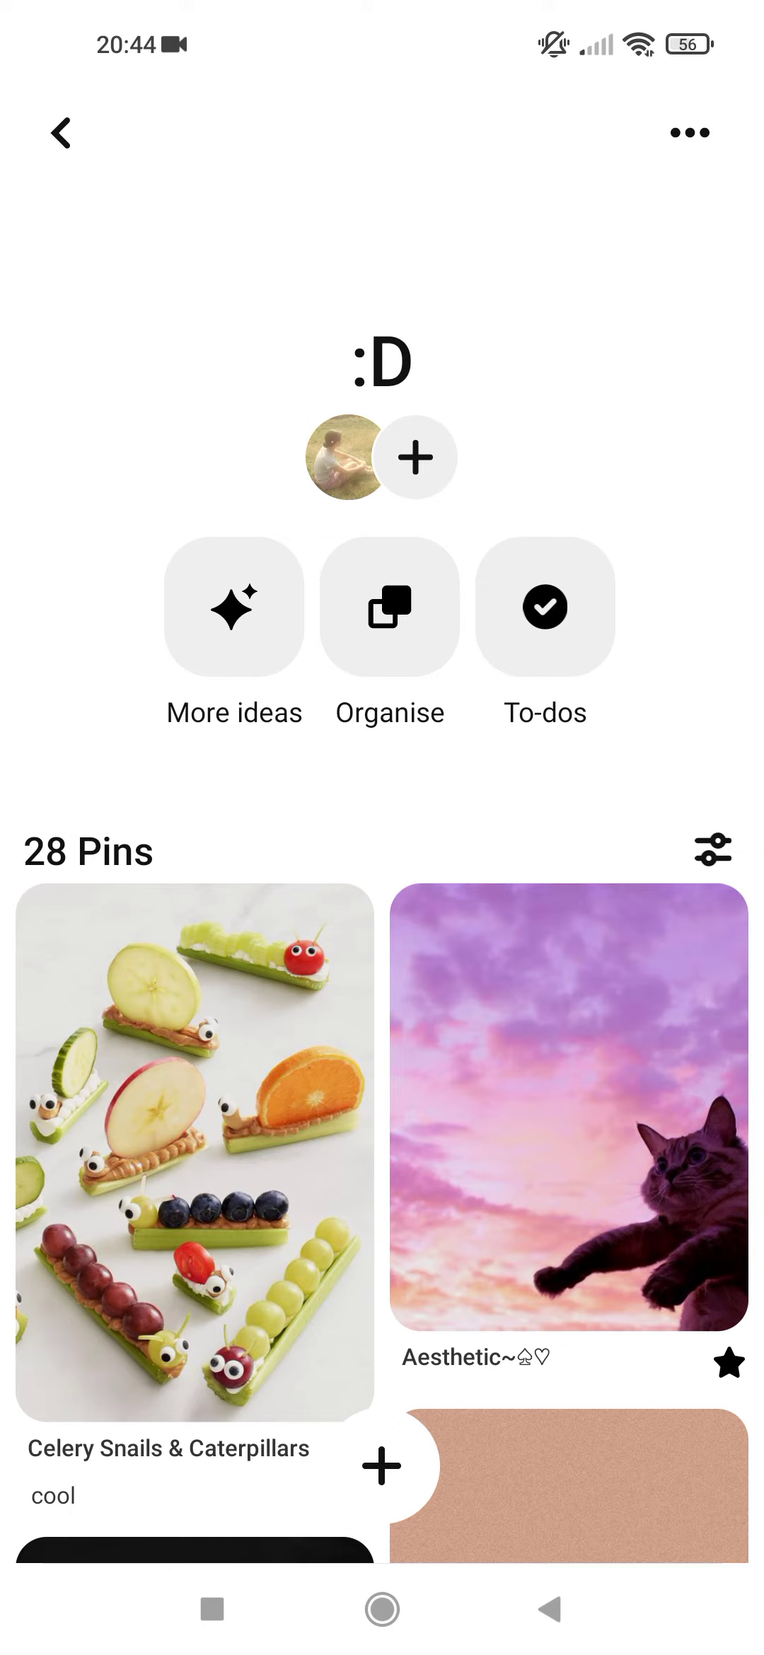
click(545, 607)
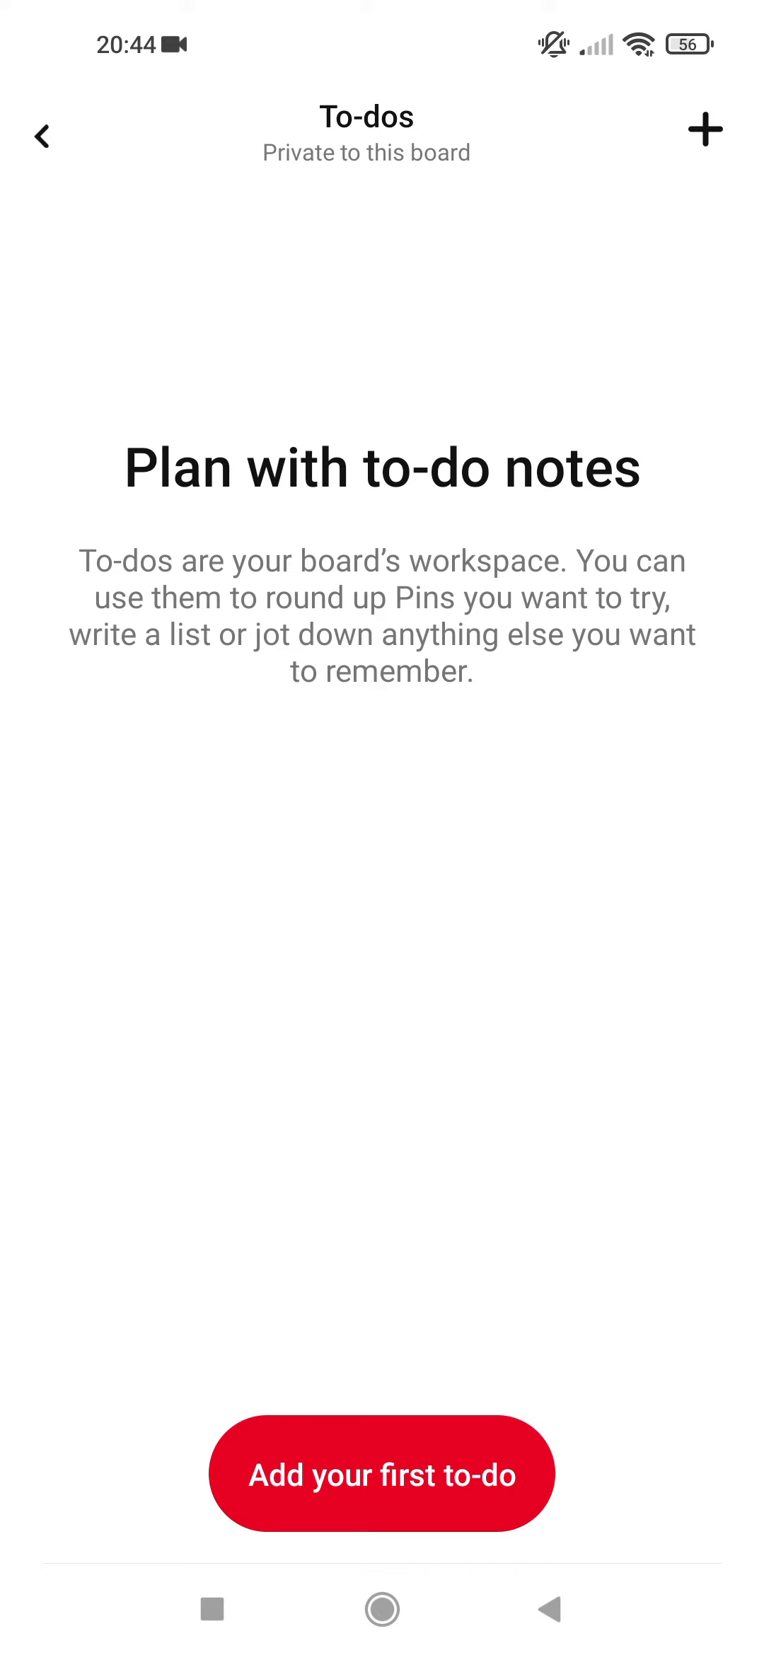
click(382, 1474)
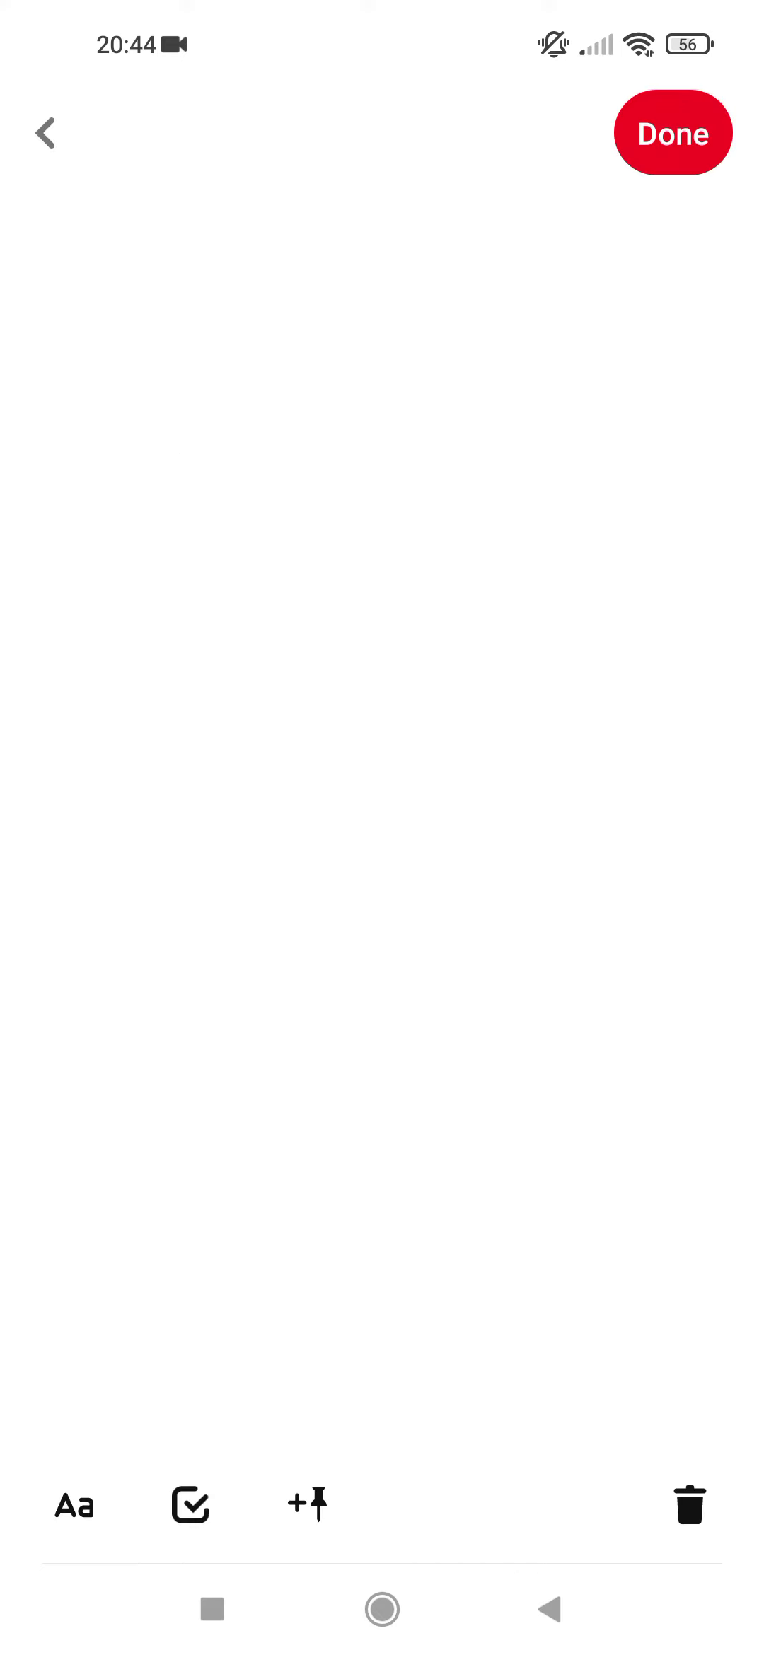
click(198, 281)
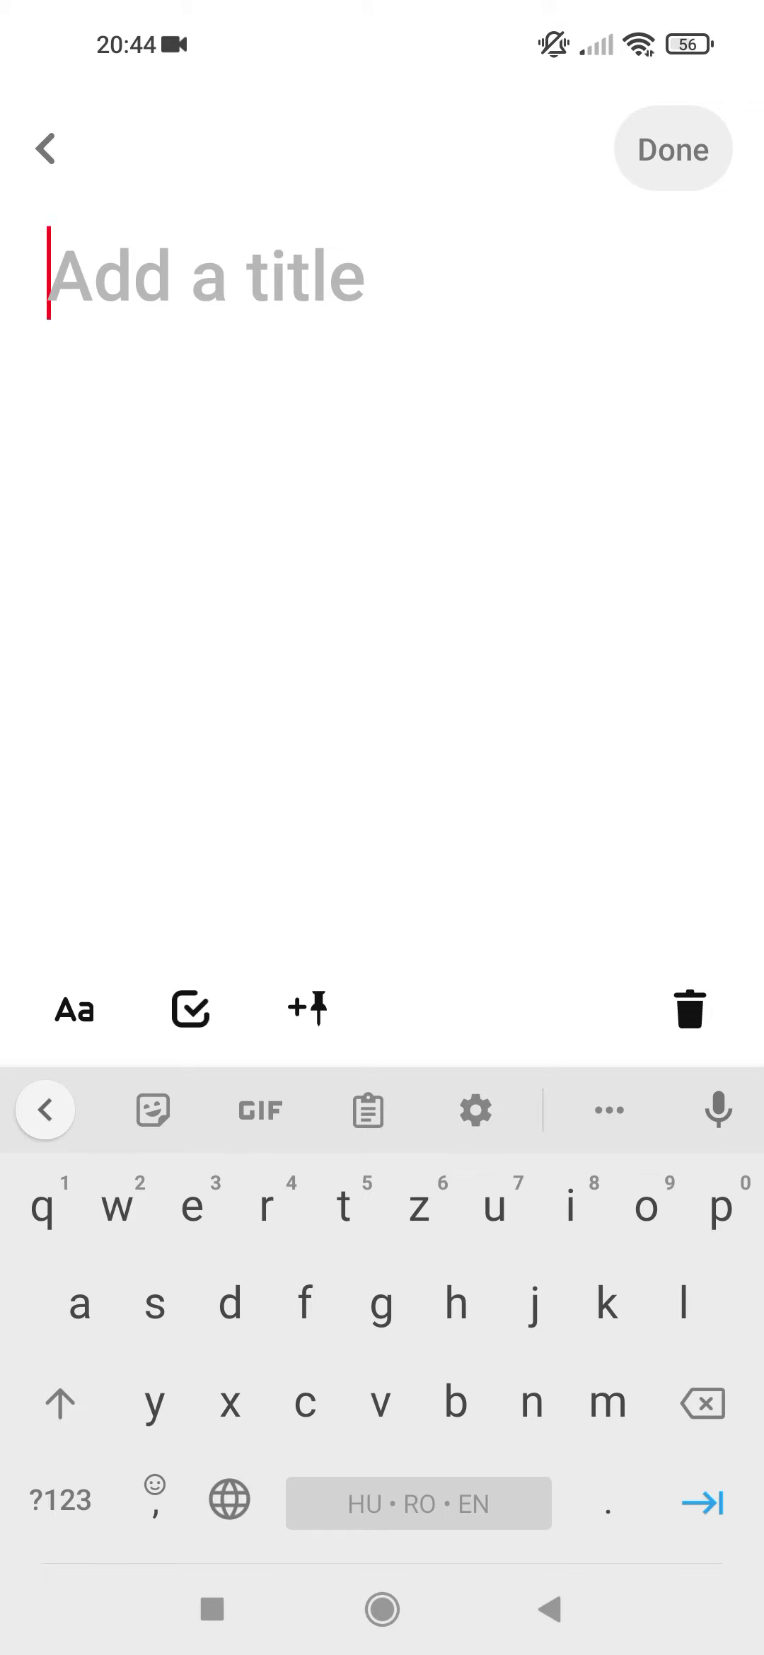
- Title the note 'try it later' with one list item and save it with Done
text(try it later)
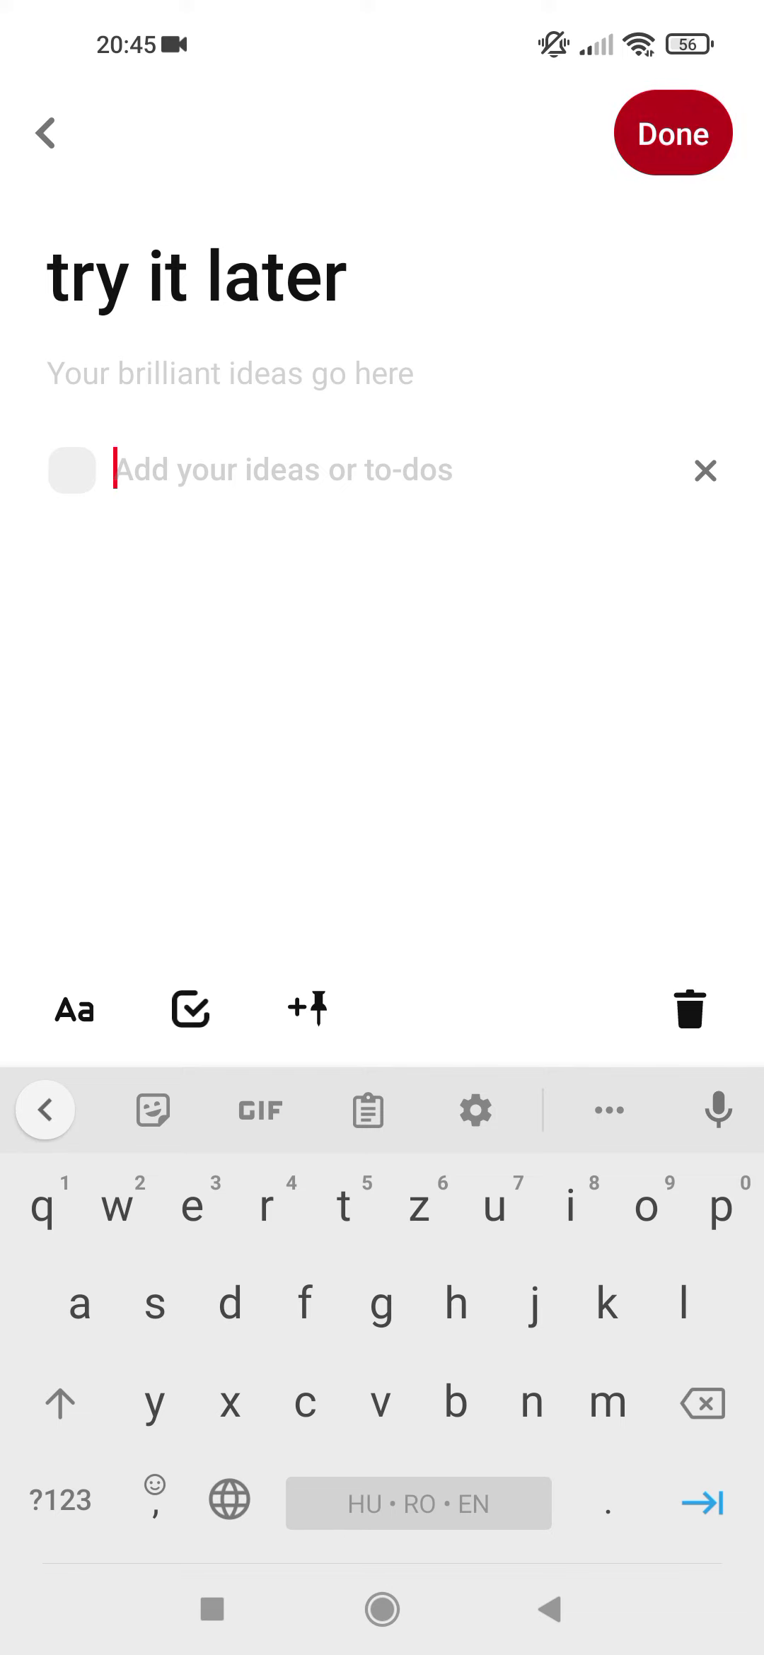
click(674, 133)
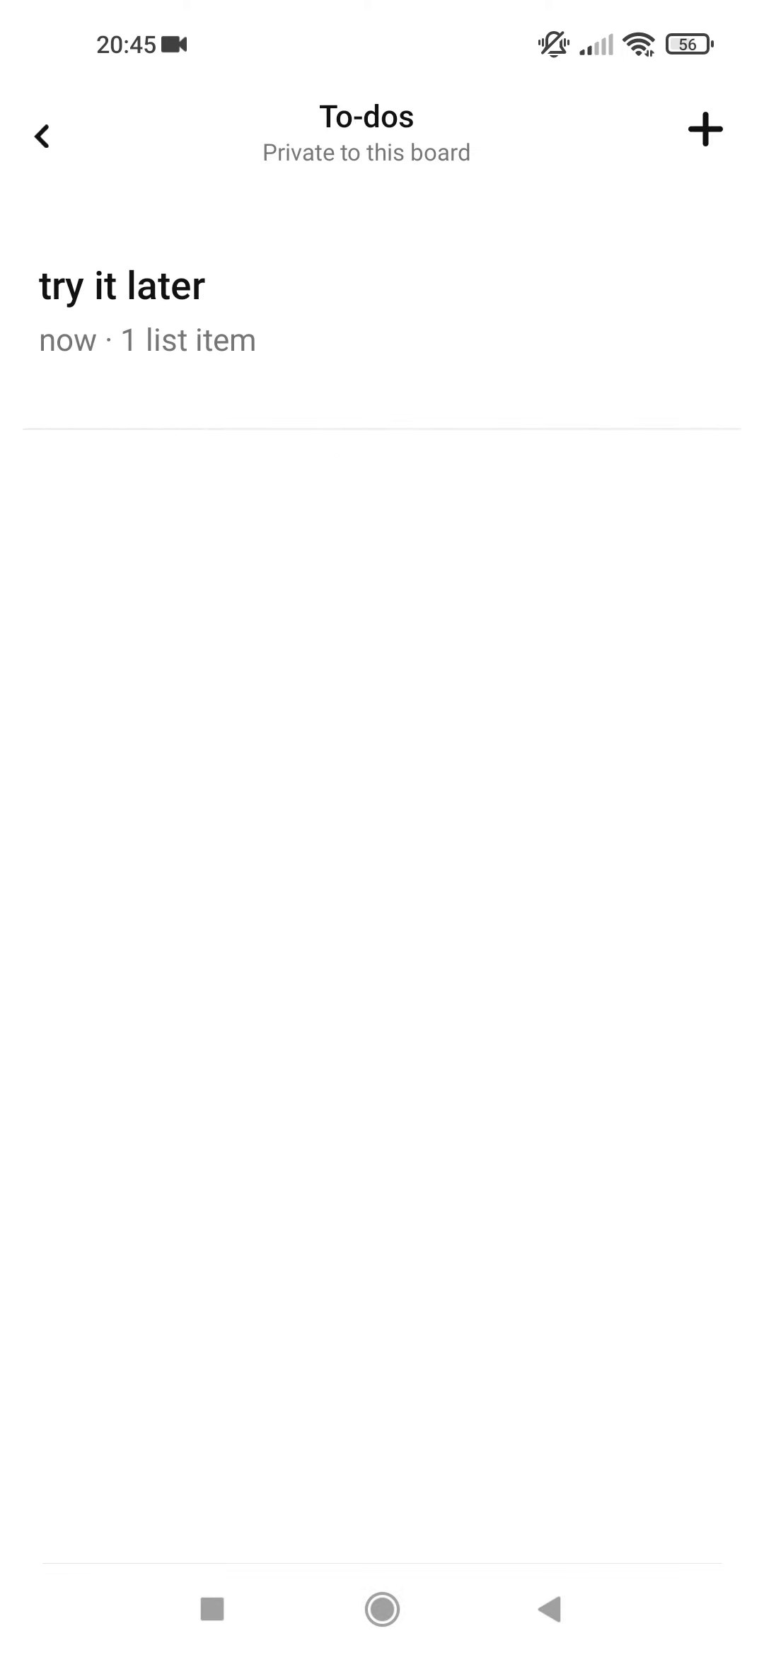